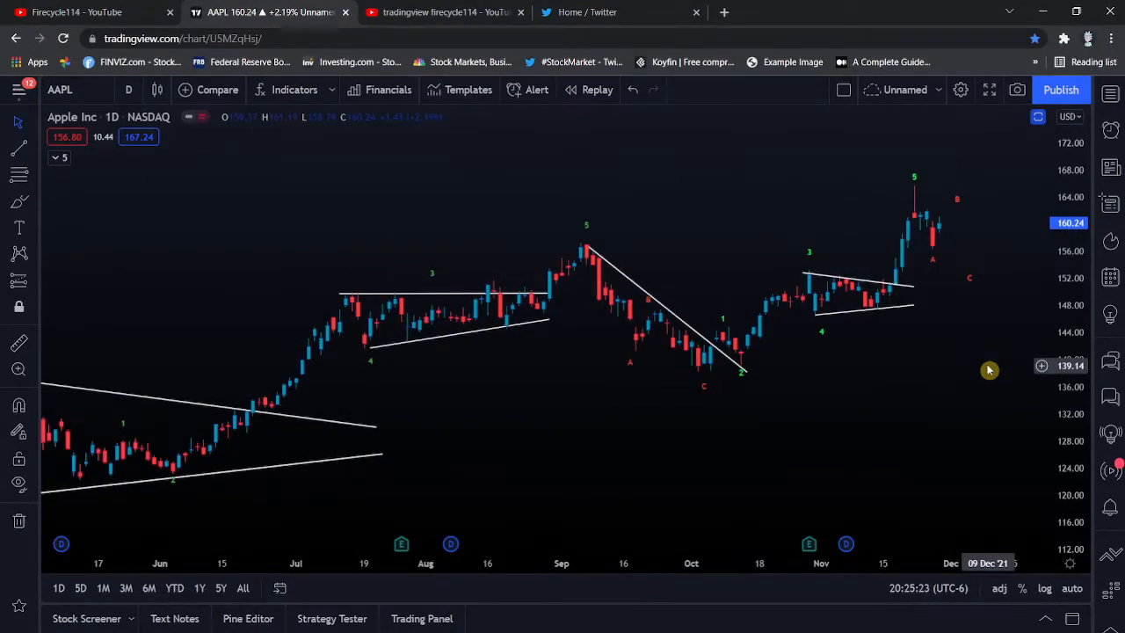
mouse_move(411, 267)
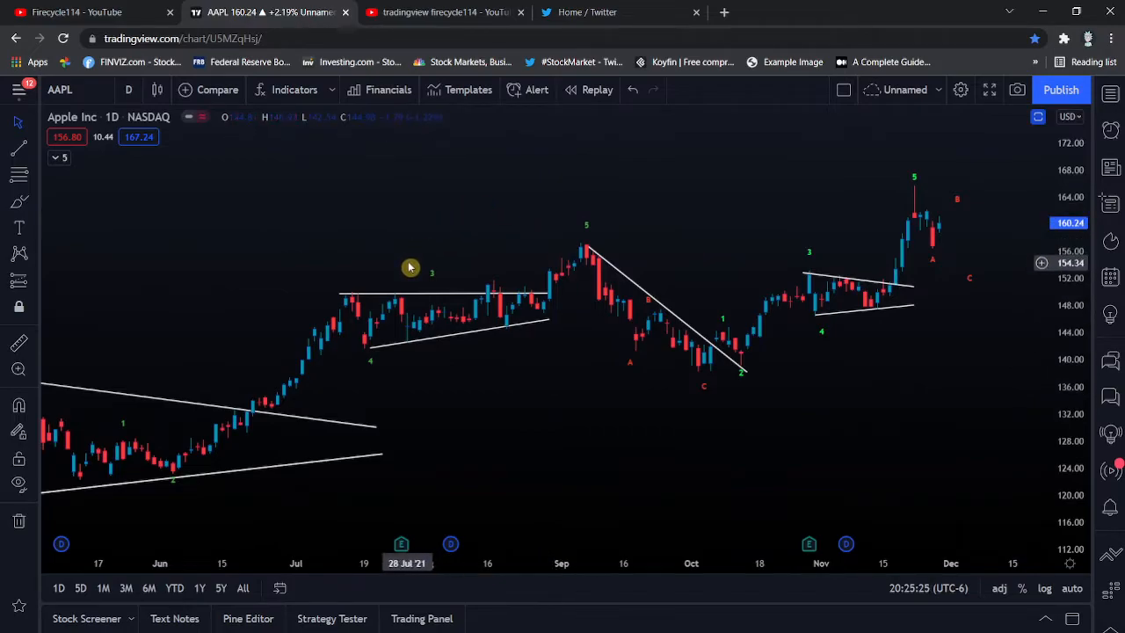
mouse_move(404, 270)
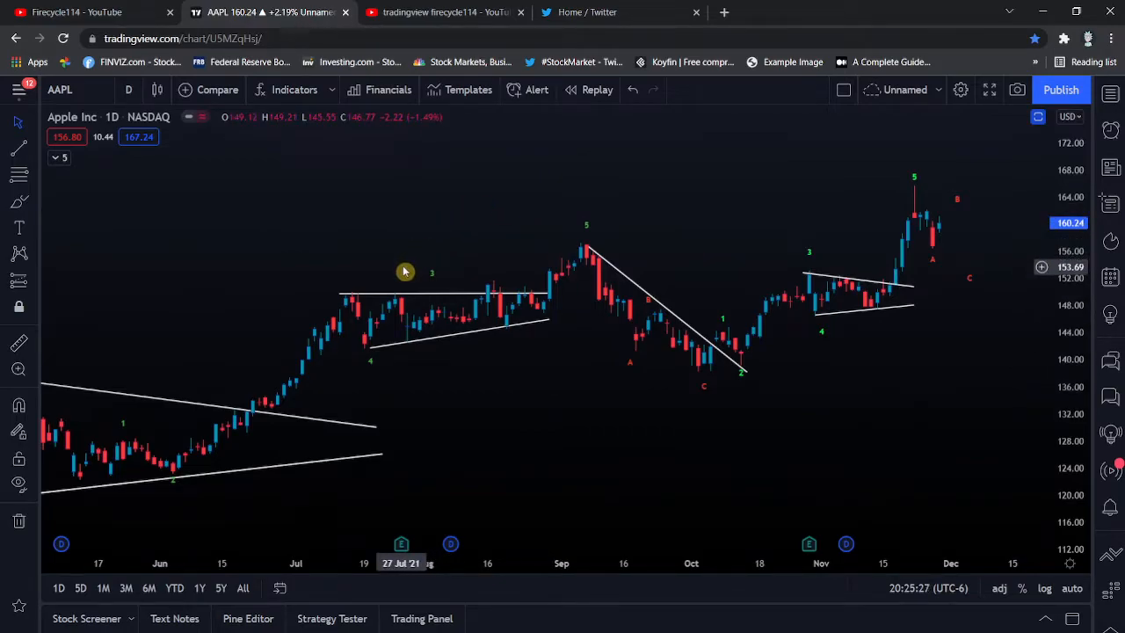
mouse_move(598, 383)
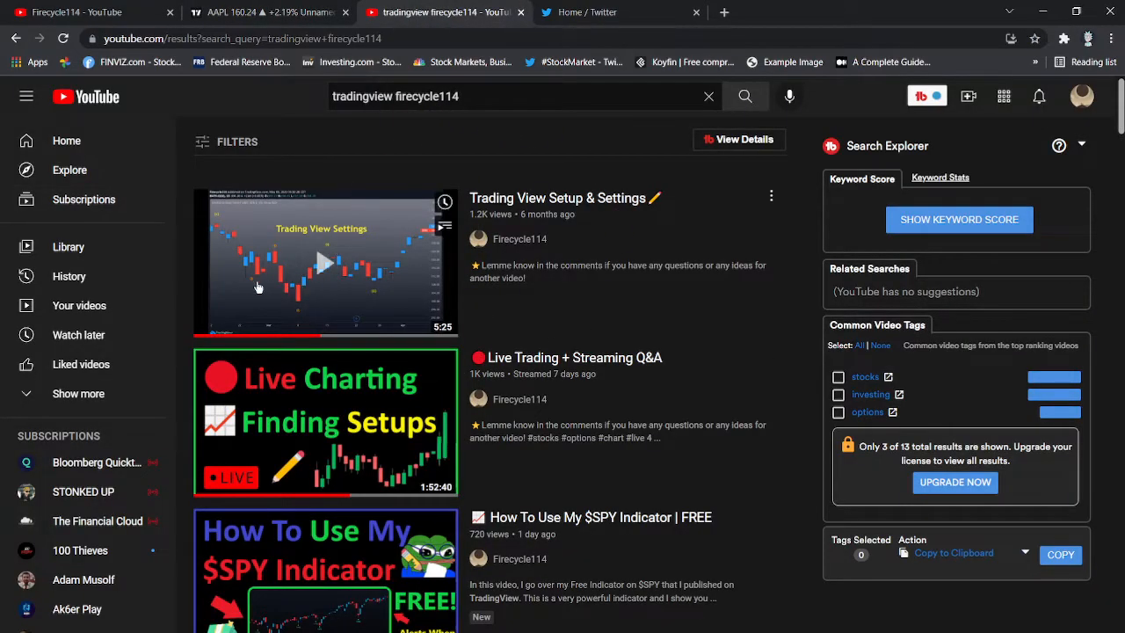
Switch the AAPL chart to the Light colour theme from the chart's context menu.
left_click(255, 11)
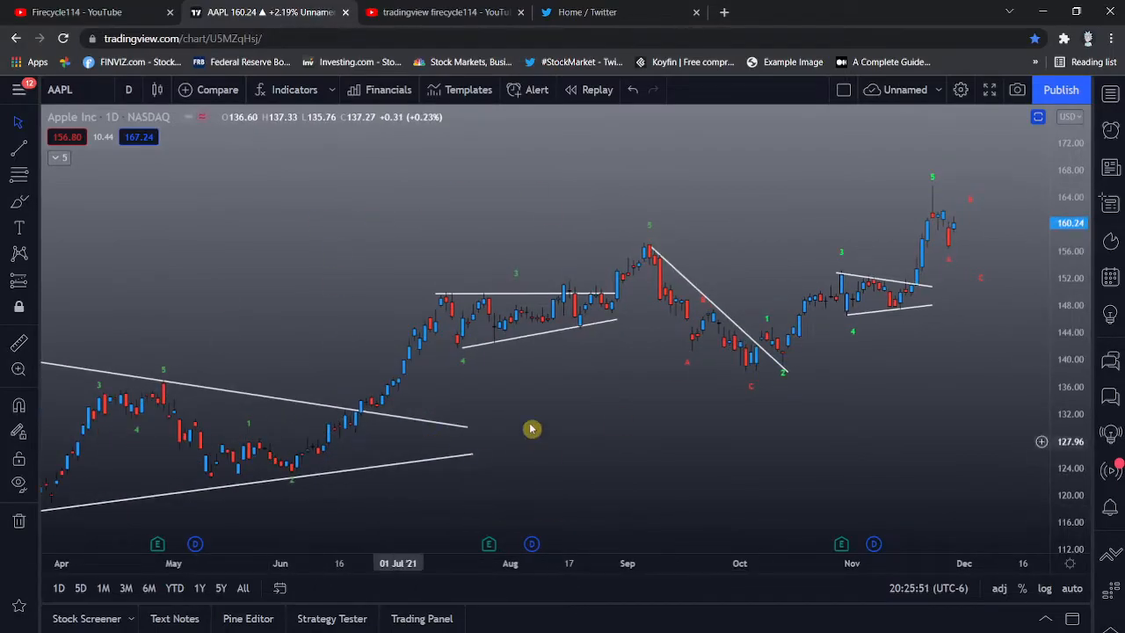
mouse_move(295, 181)
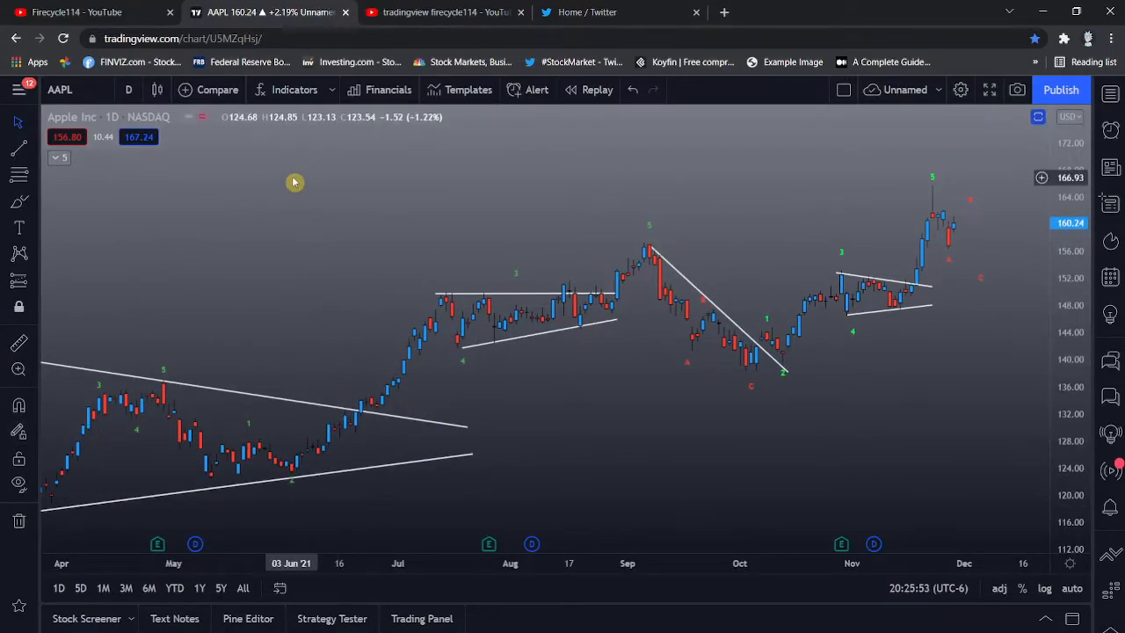
right_click(296, 181)
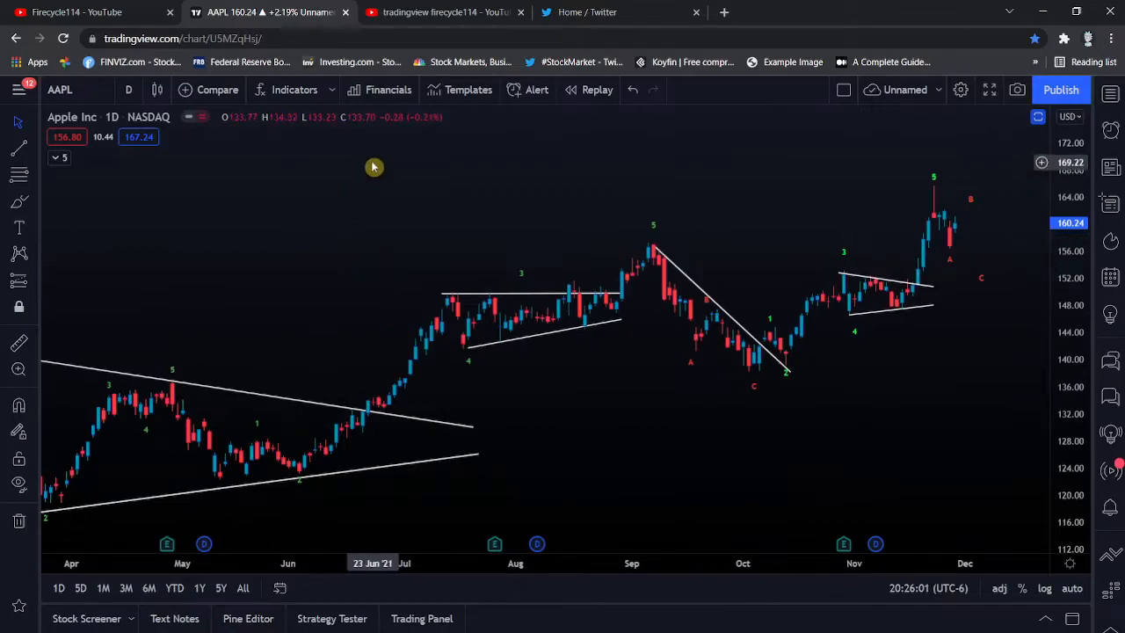
right_click(372, 166)
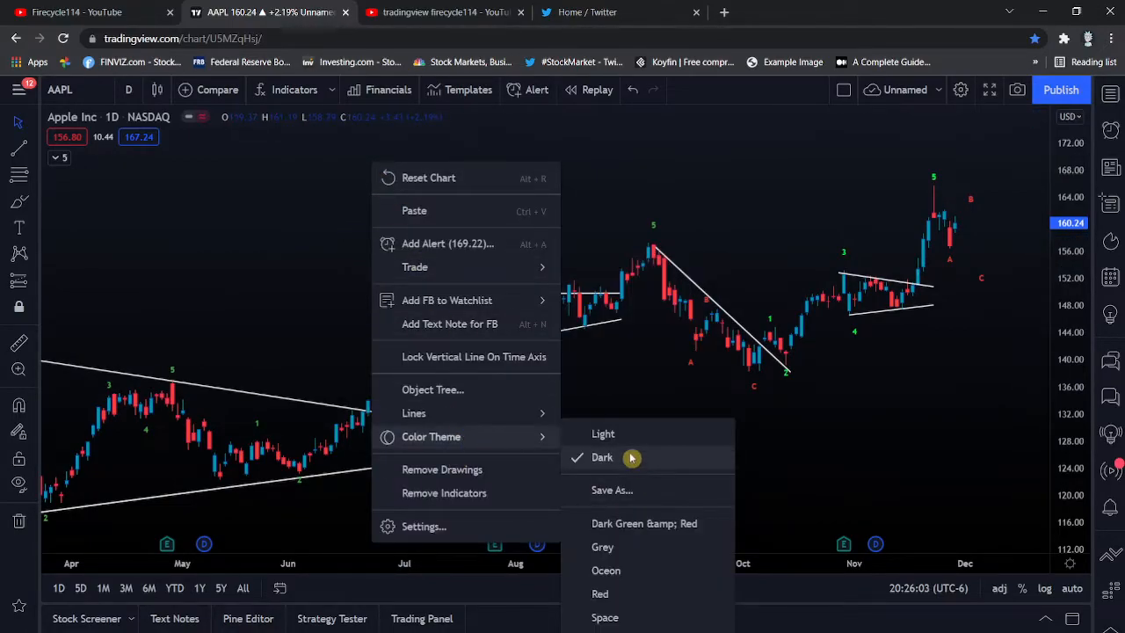
left_click(631, 457)
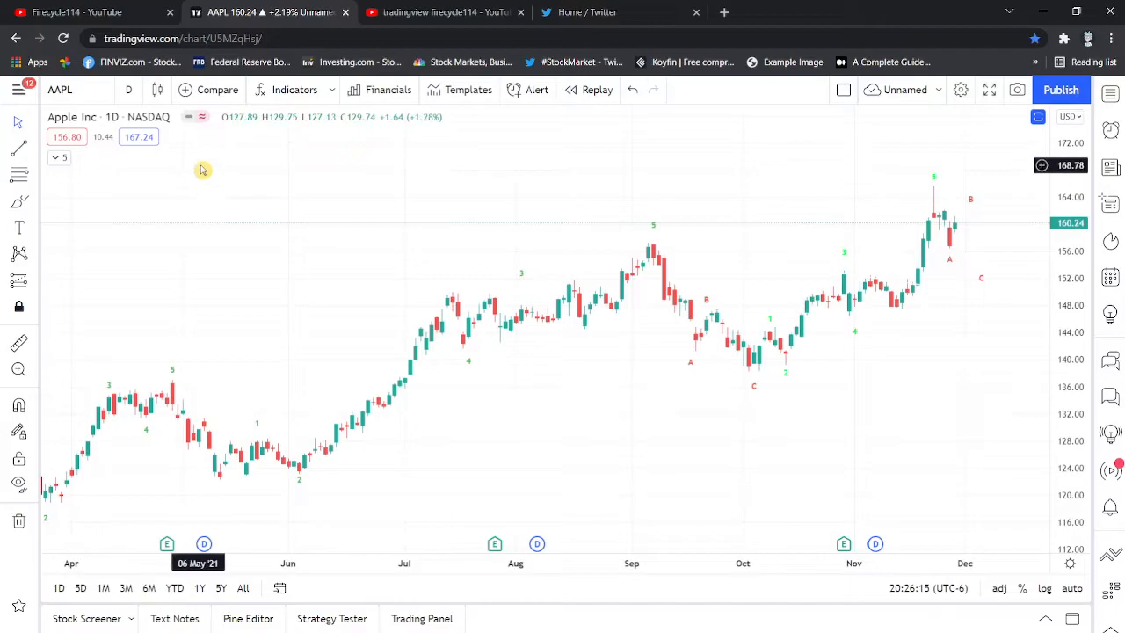
mouse_move(372, 191)
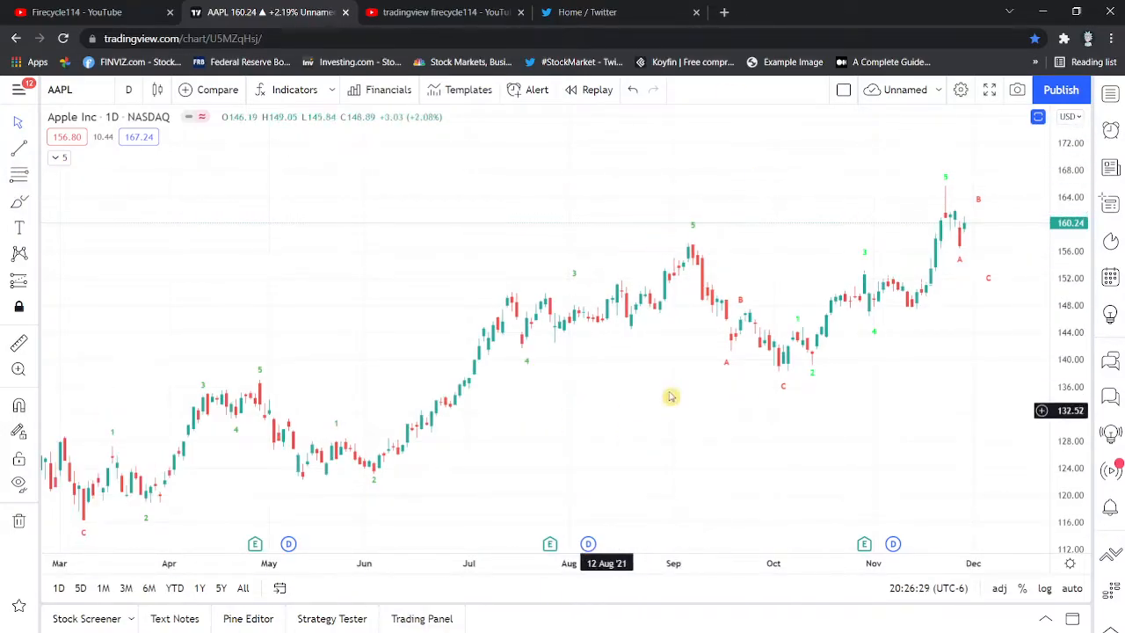
left_click(960, 90)
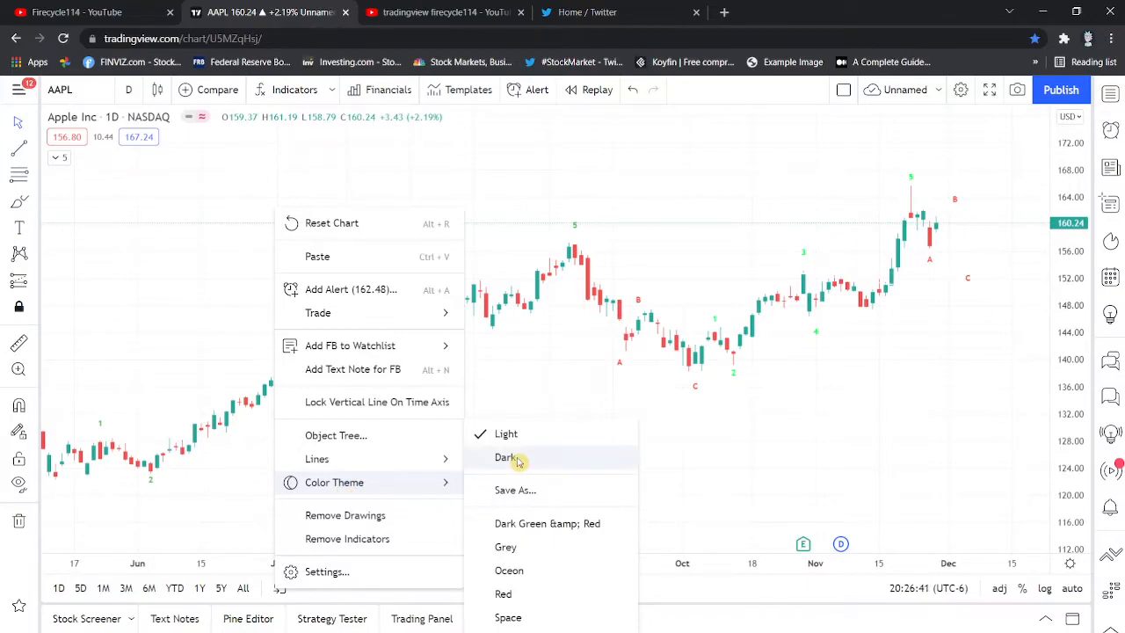
Switch the AAPL chart back to the Dark colour theme.
left_click(503, 457)
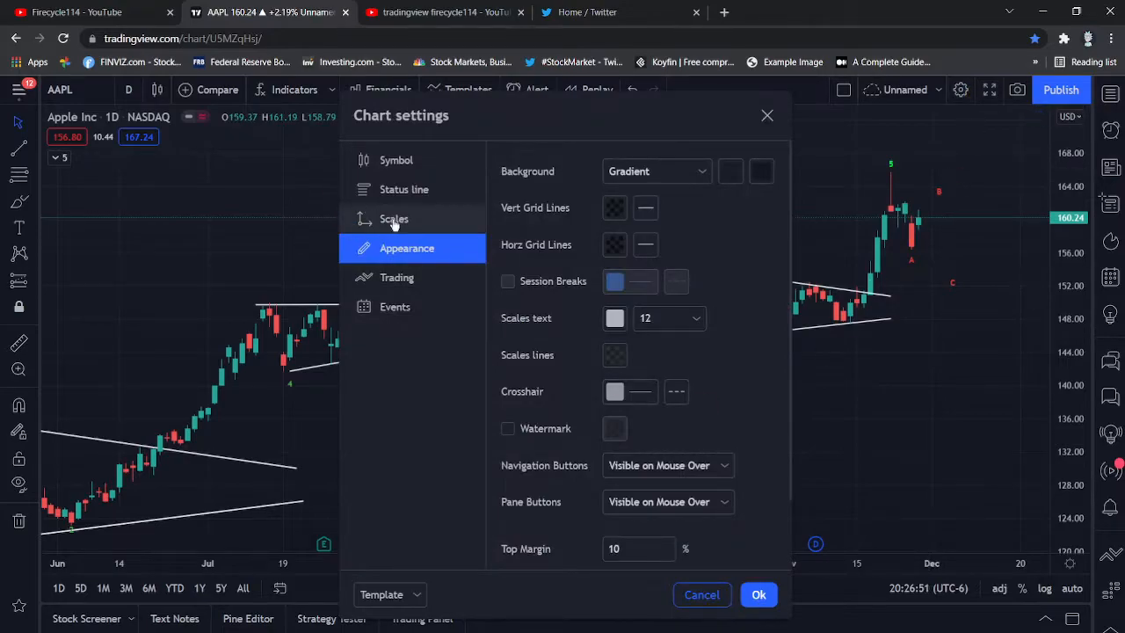
In Appearance settings, drag the vertical grid line colour opacity to 0%.
left_click(395, 160)
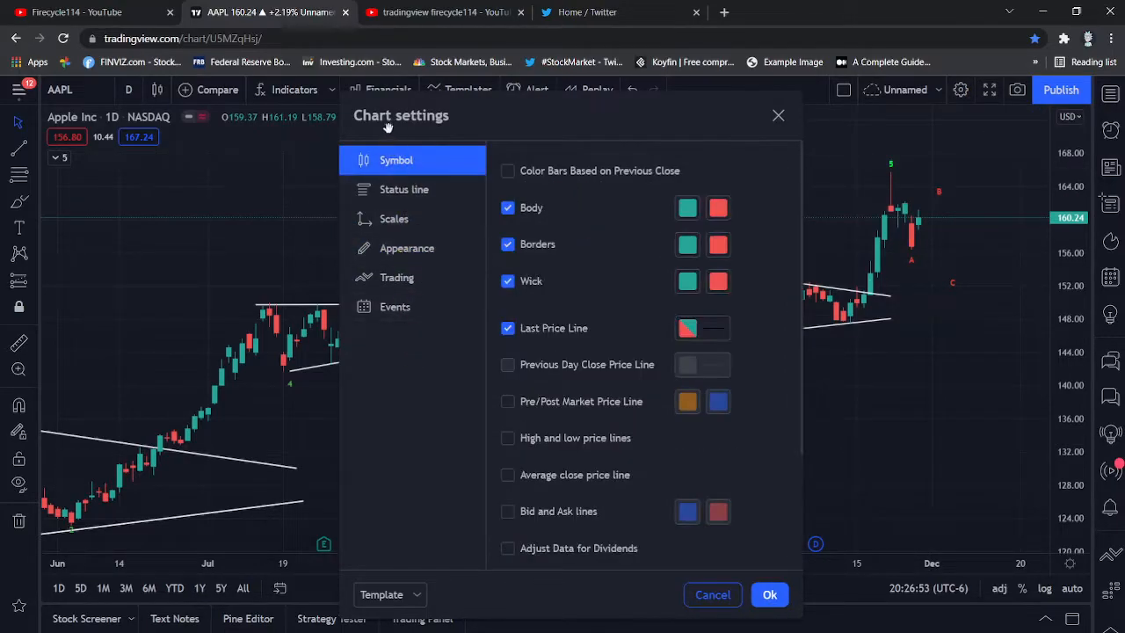
left_click(406, 248)
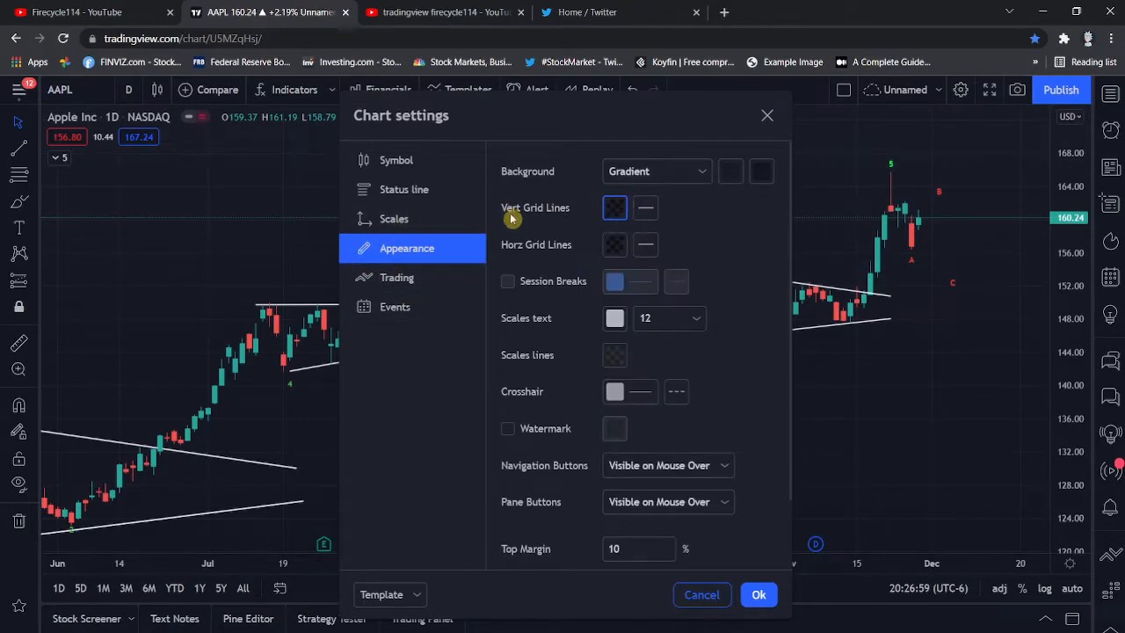
left_click(615, 207)
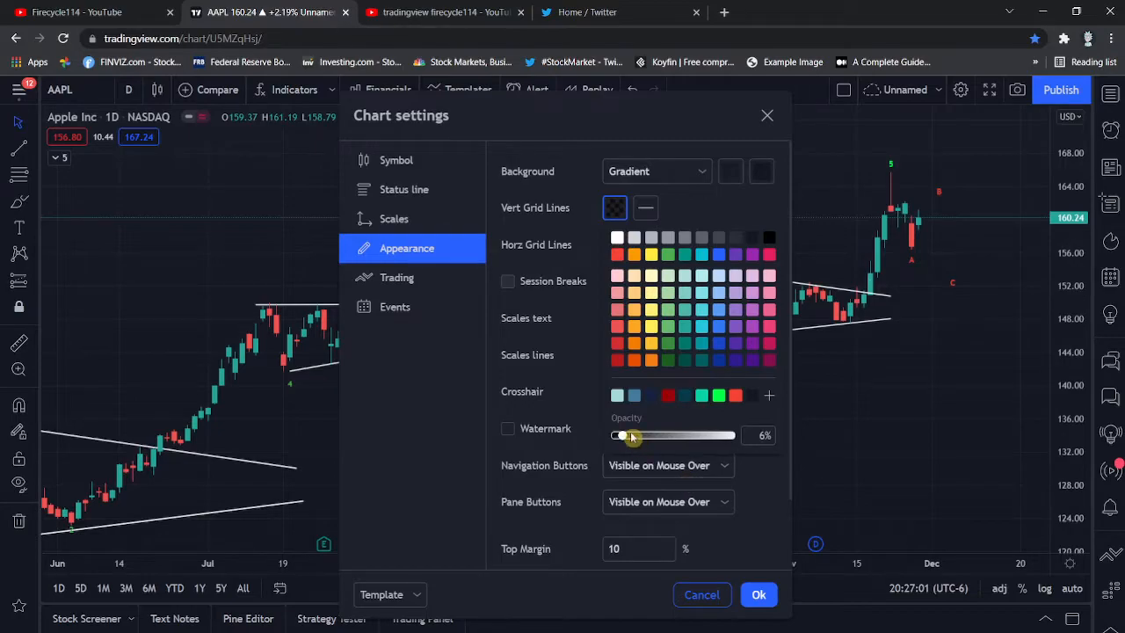
left_click_drag(622, 436, 613, 436)
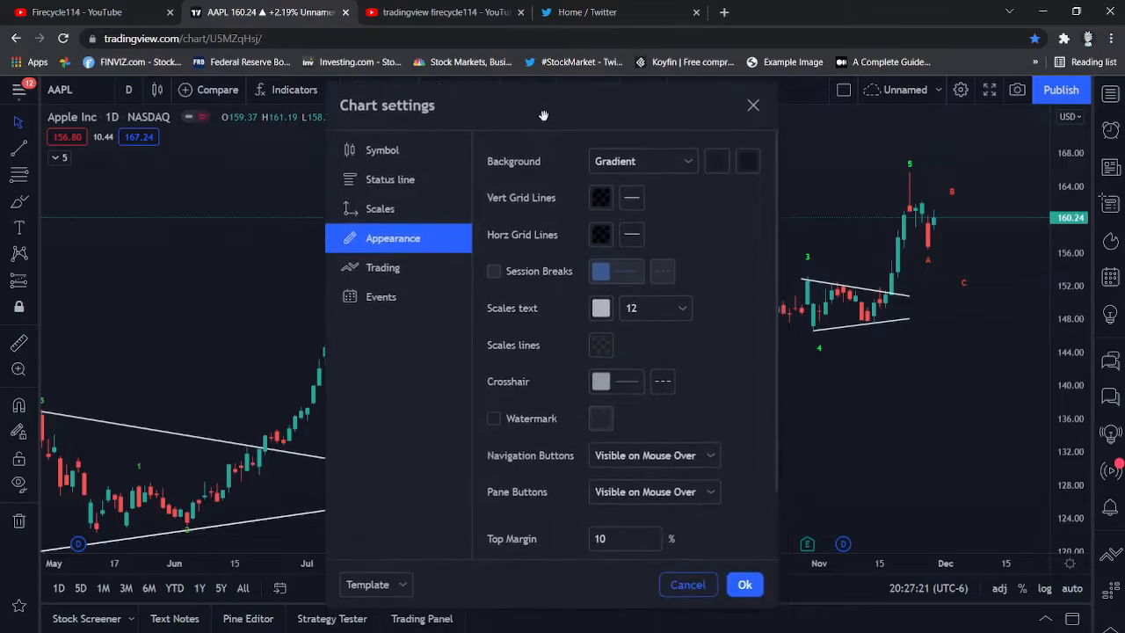
In Symbol settings, uncheck Last Price Line for the AAPL chart.
left_click(383, 160)
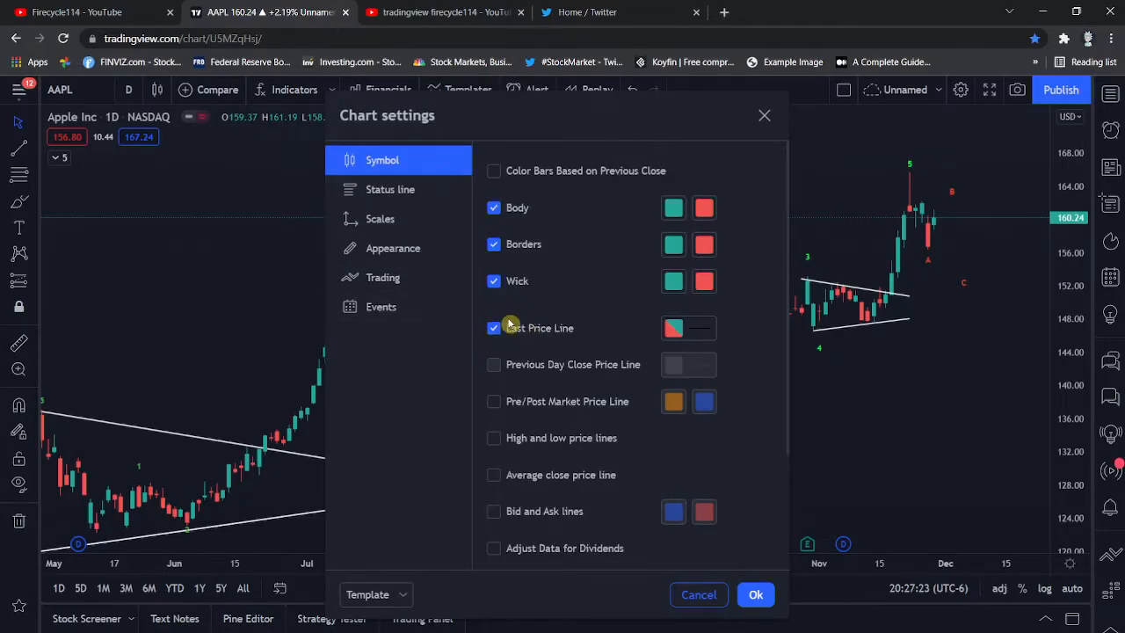
scroll("down", 3)
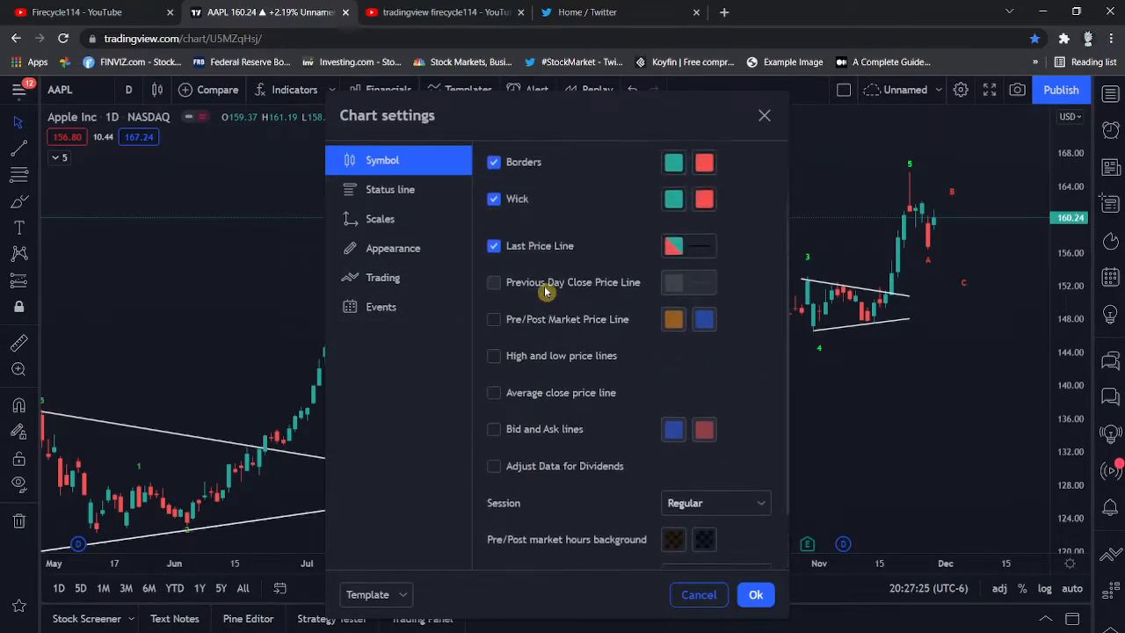
scroll("up", 3)
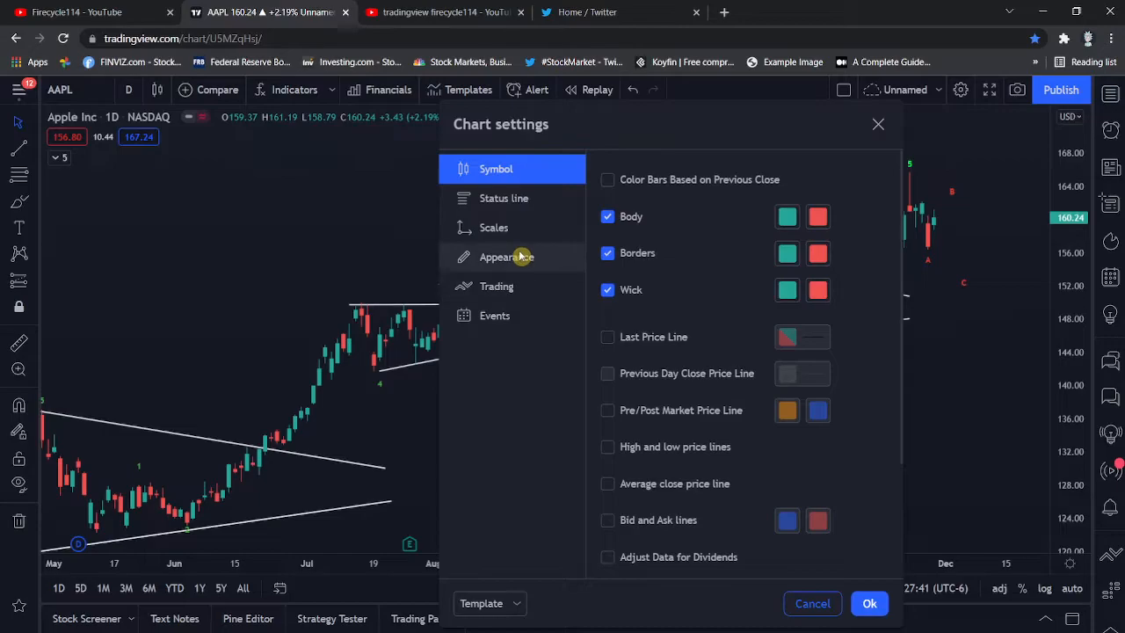
Set the chart background to a gradient with black as its second colour.
left_click(506, 256)
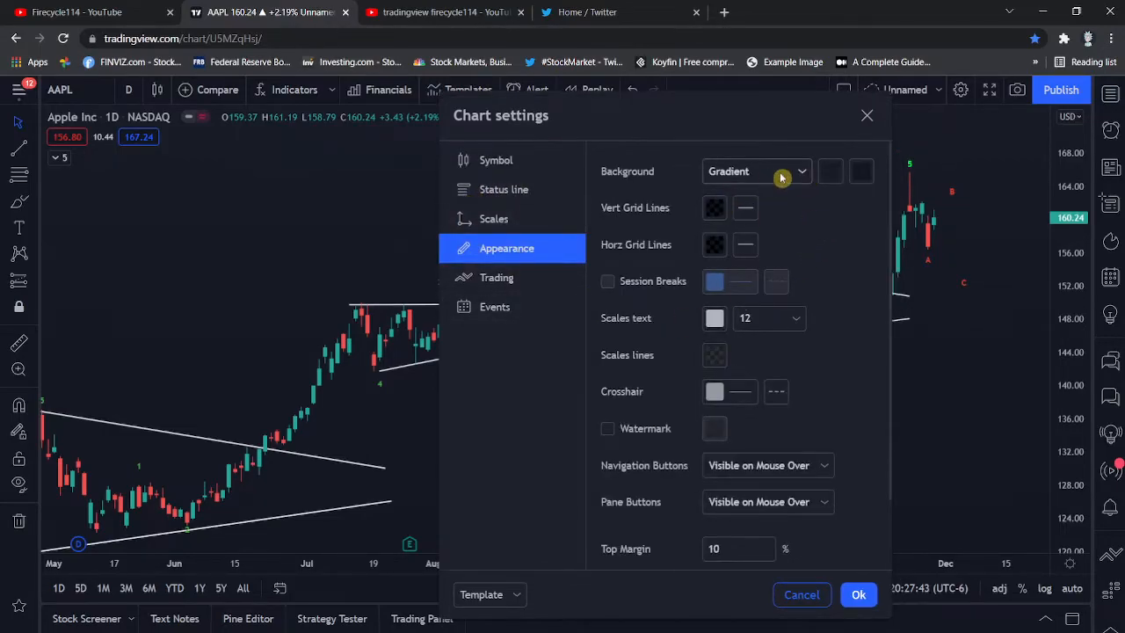
mouse_move(889, 190)
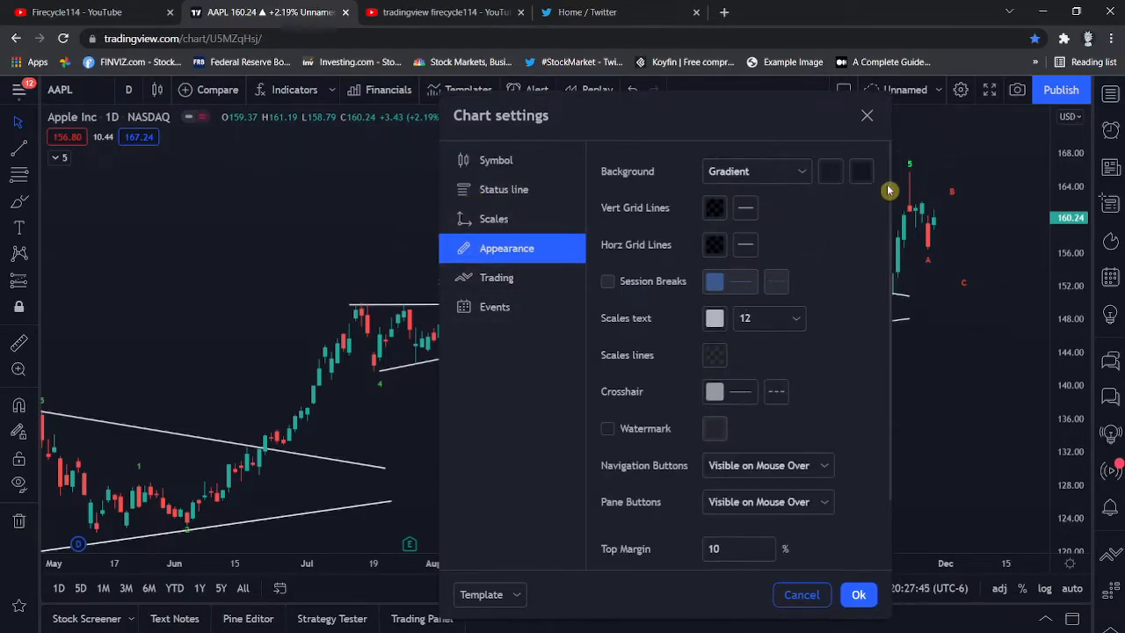
mouse_move(875, 197)
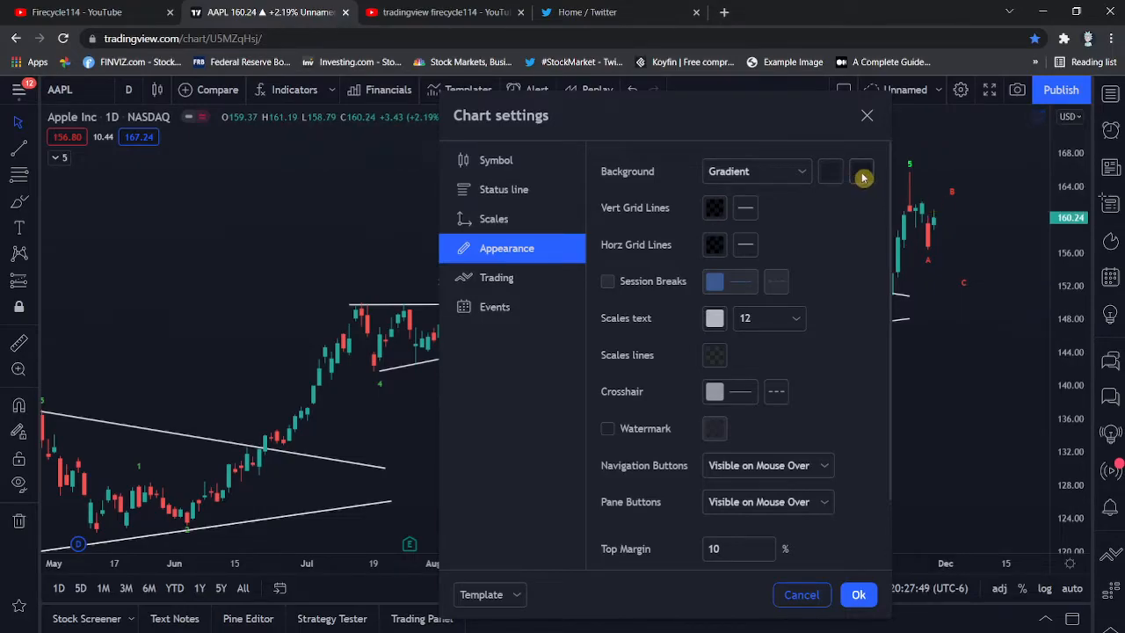
left_click(756, 173)
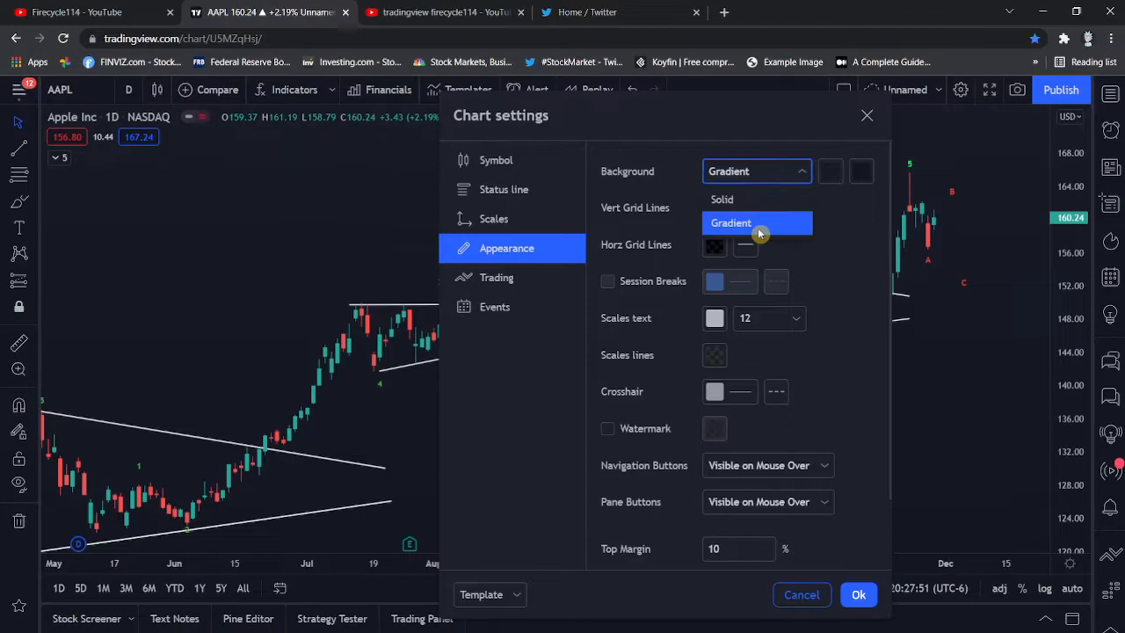
left_click(861, 170)
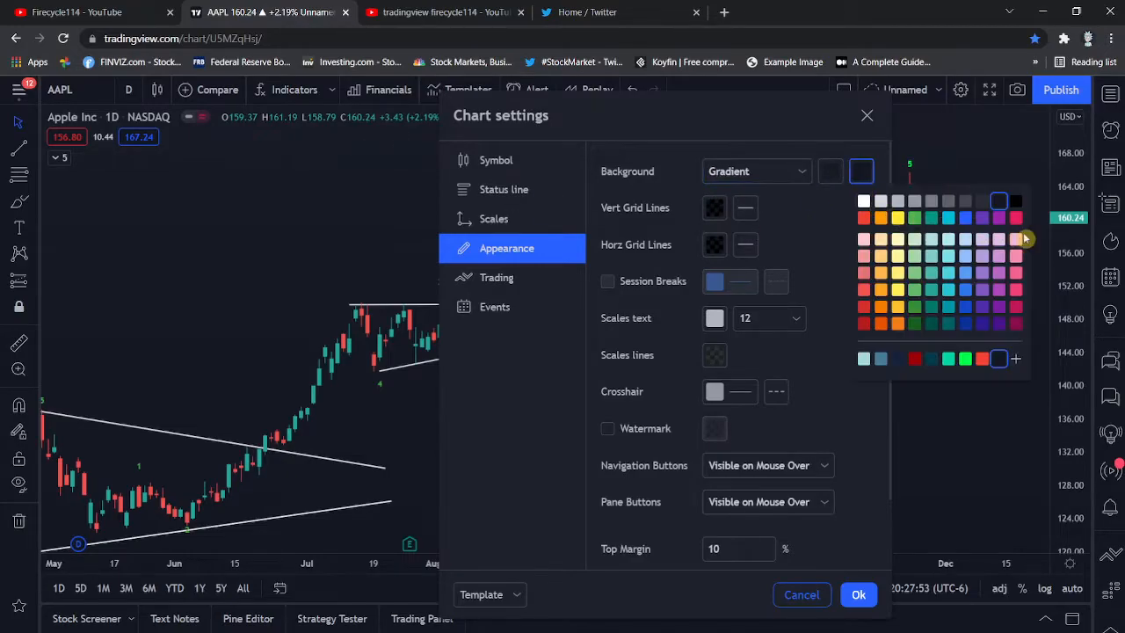
left_click(1016, 200)
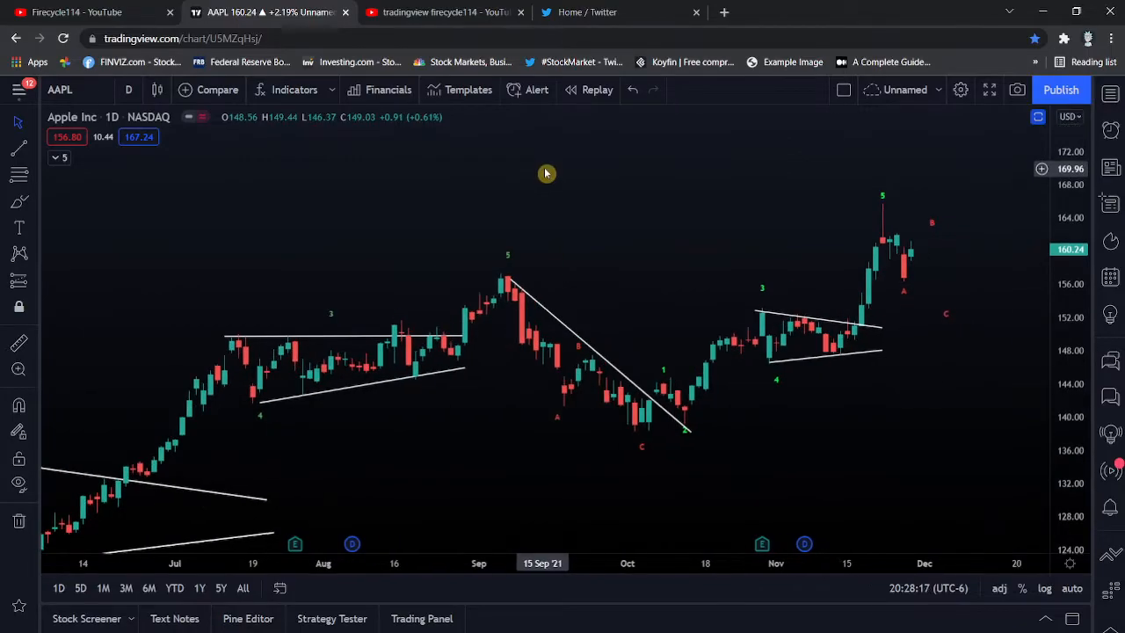
mouse_move(333, 385)
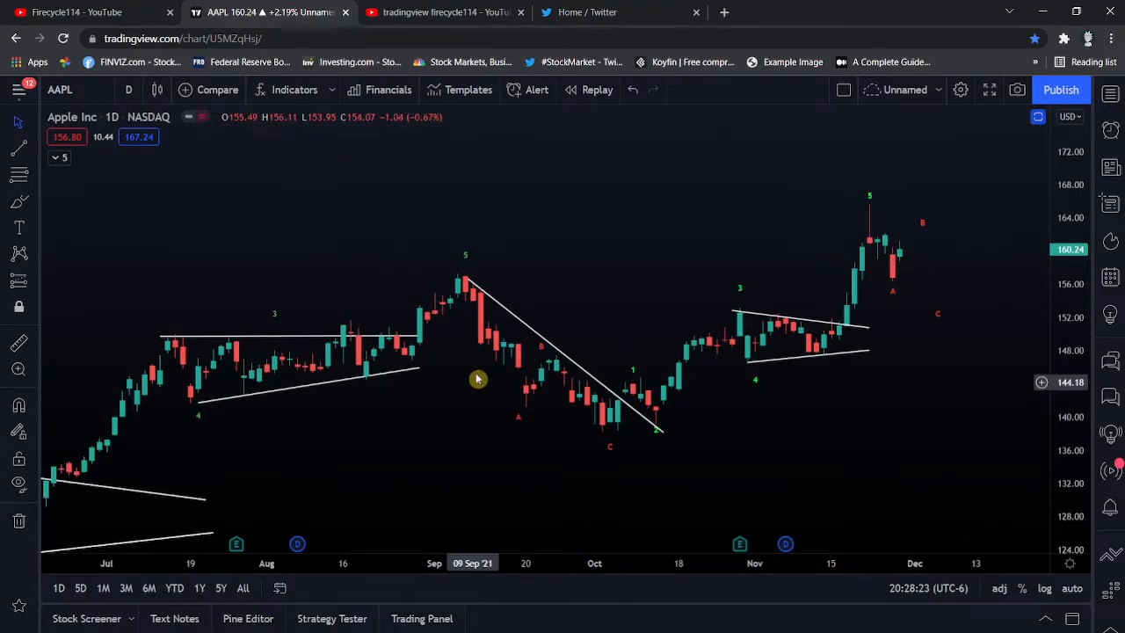
Reopen Symbol settings and make the falling candle borders bright pink.
left_click(959, 87)
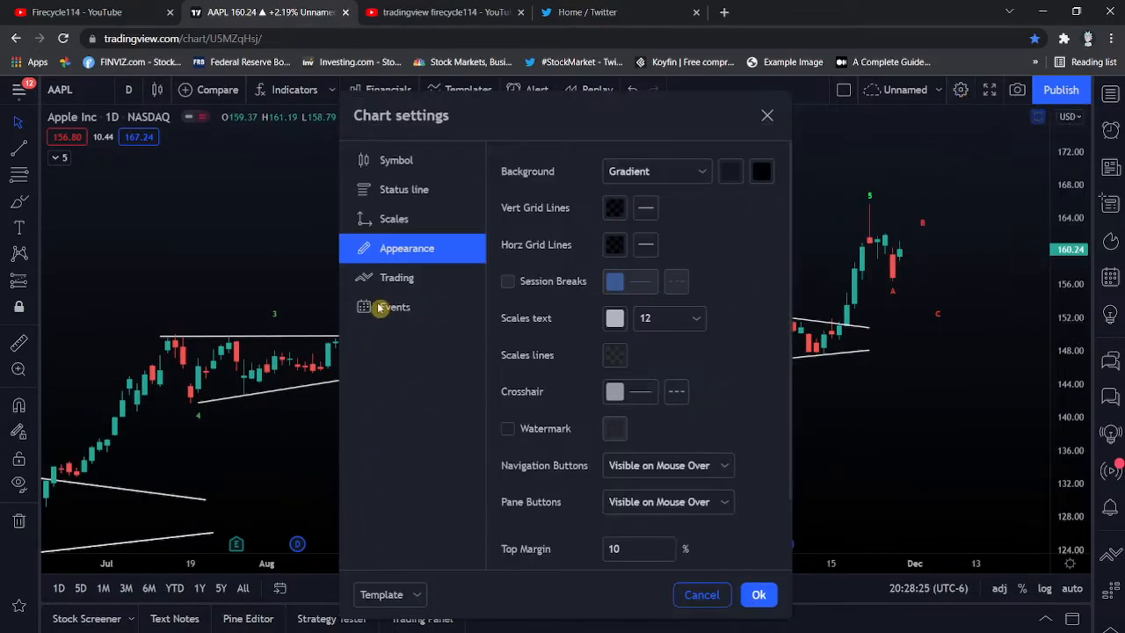
left_click(396, 160)
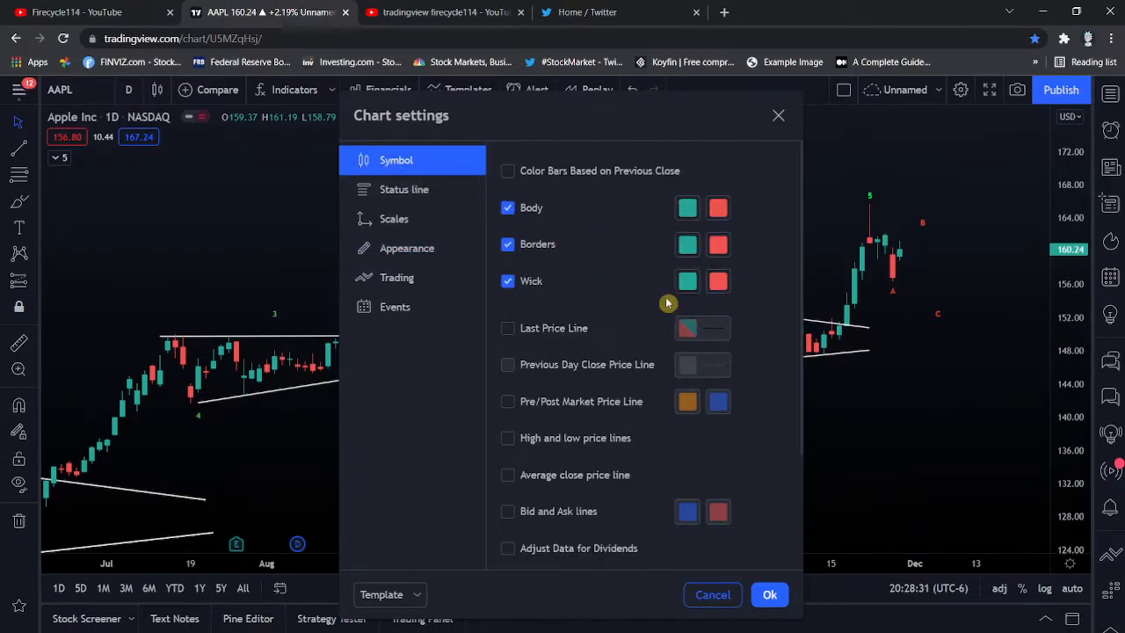
left_click(685, 281)
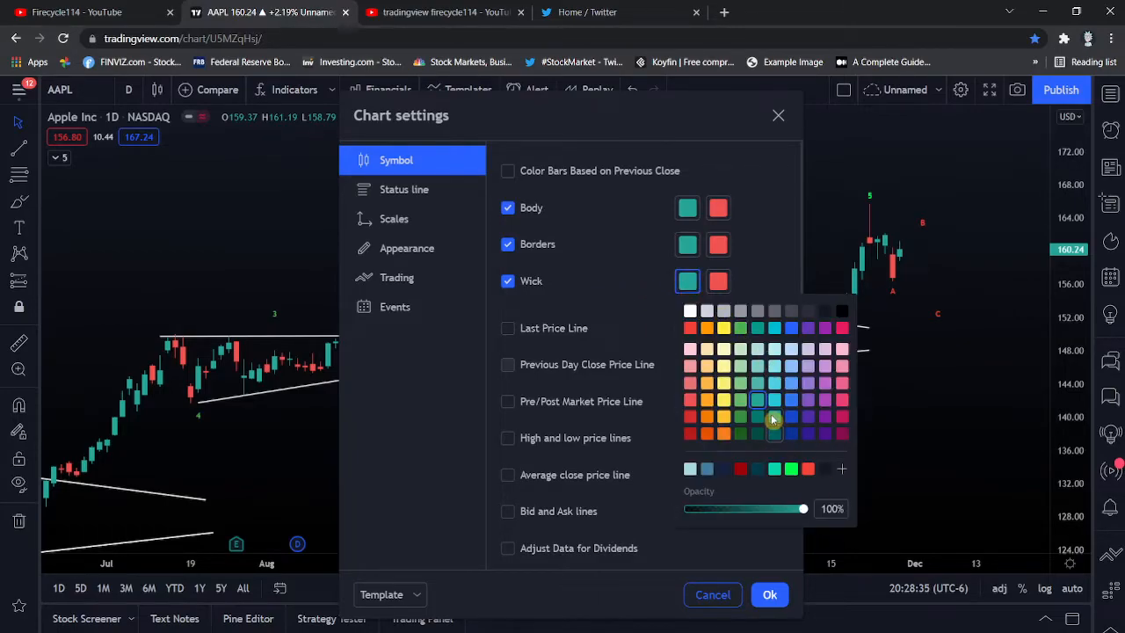
mouse_move(778, 443)
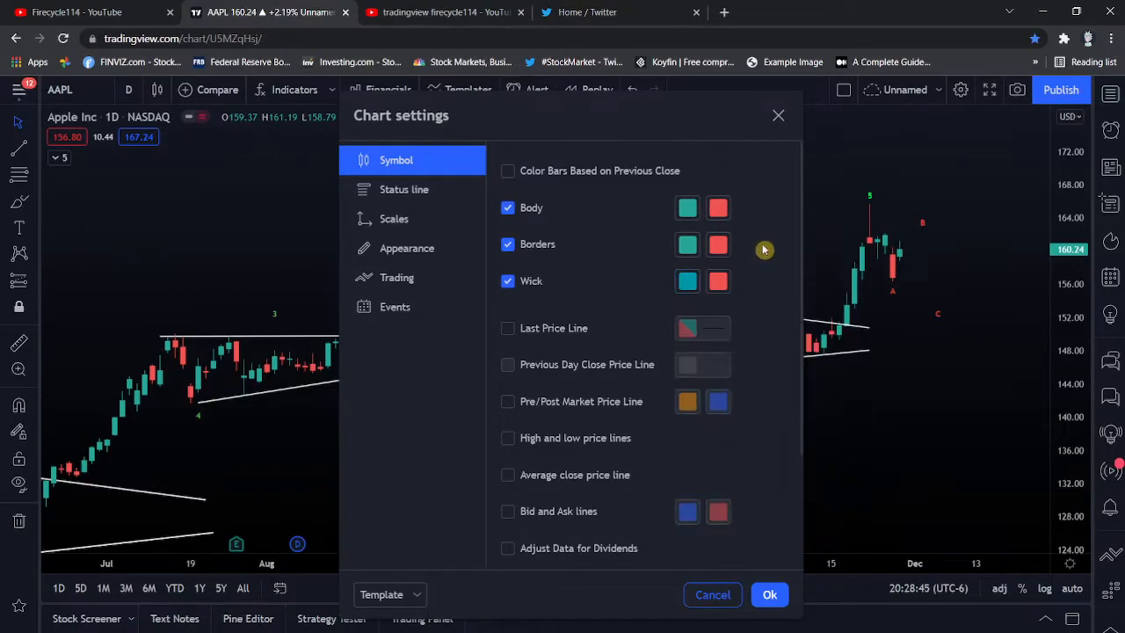
left_click(717, 244)
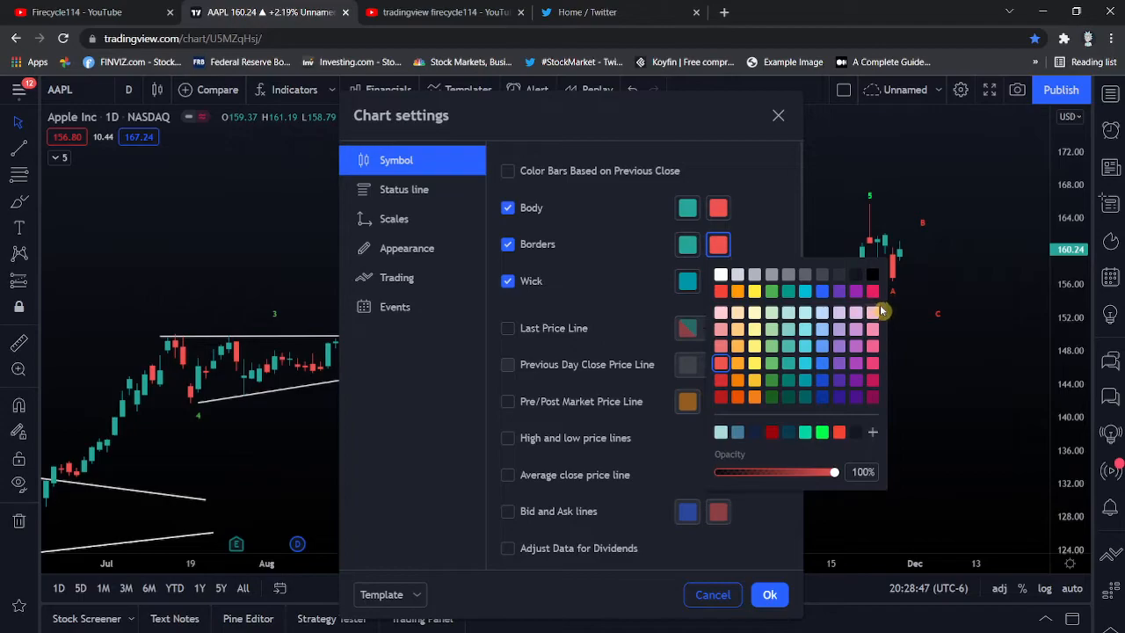
left_click(872, 292)
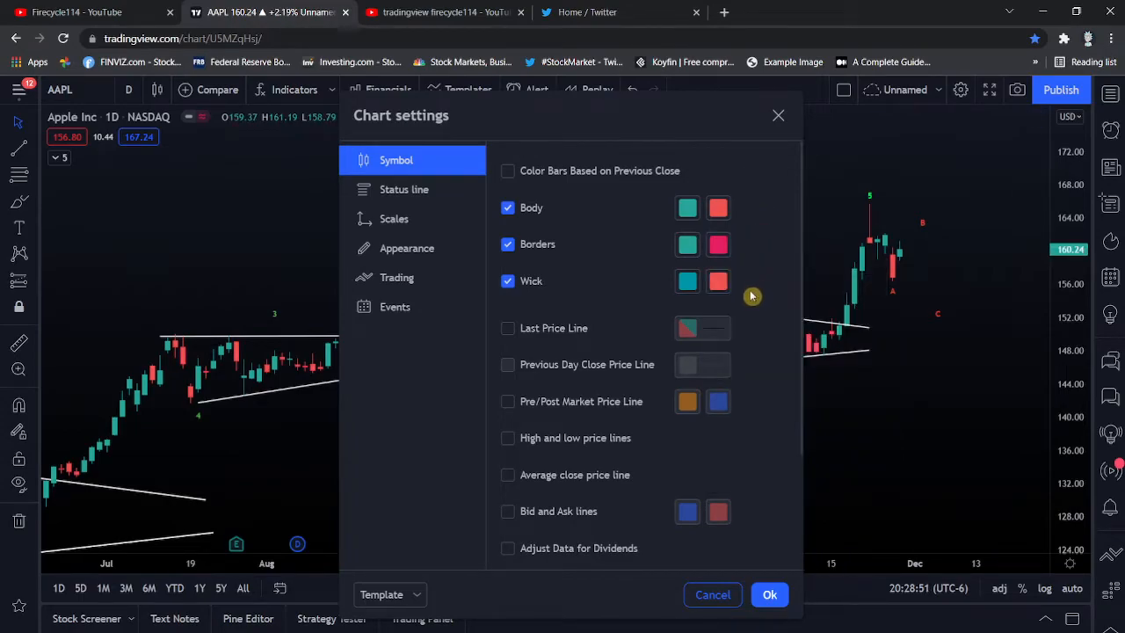
Make rising candle borders deep blue, adjust the body colour, and apply with Ok.
left_click(686, 244)
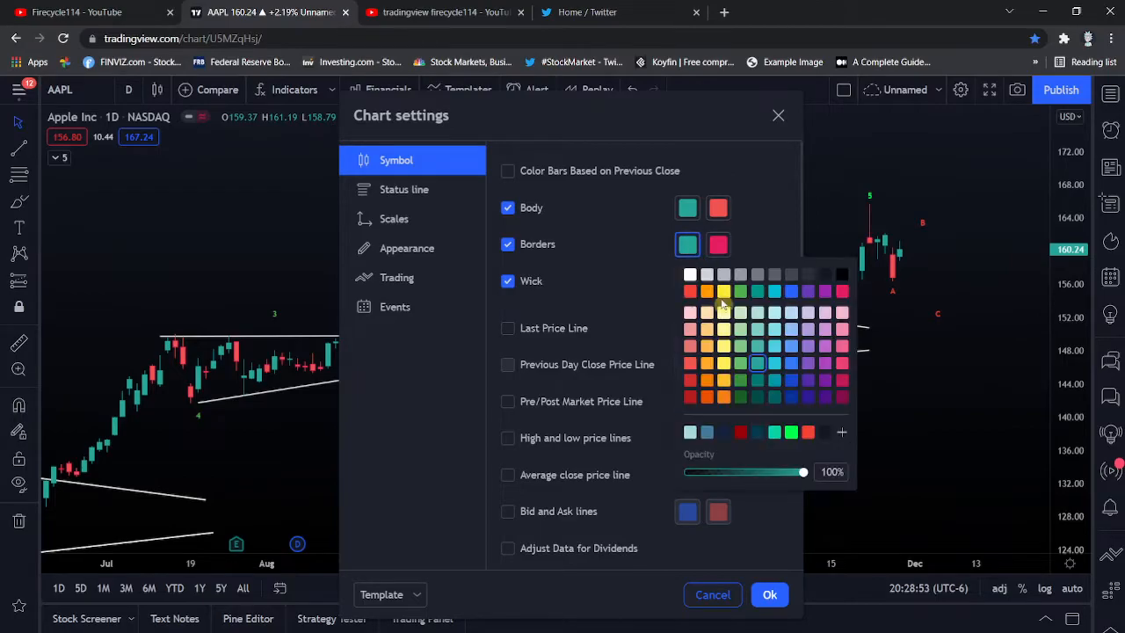
mouse_move(809, 401)
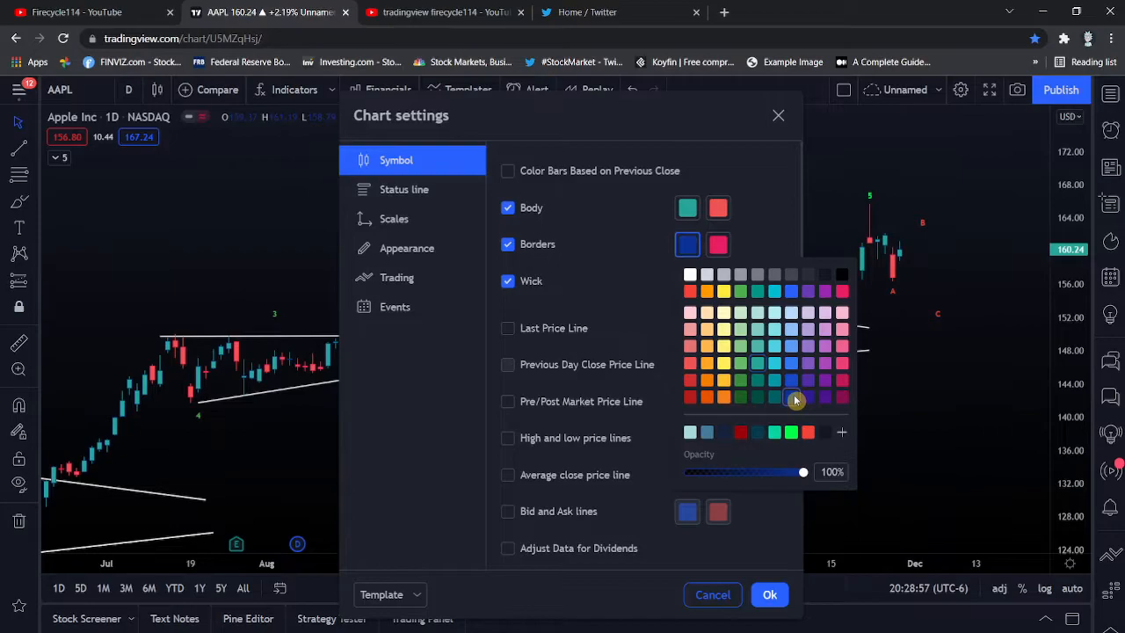
left_click(794, 398)
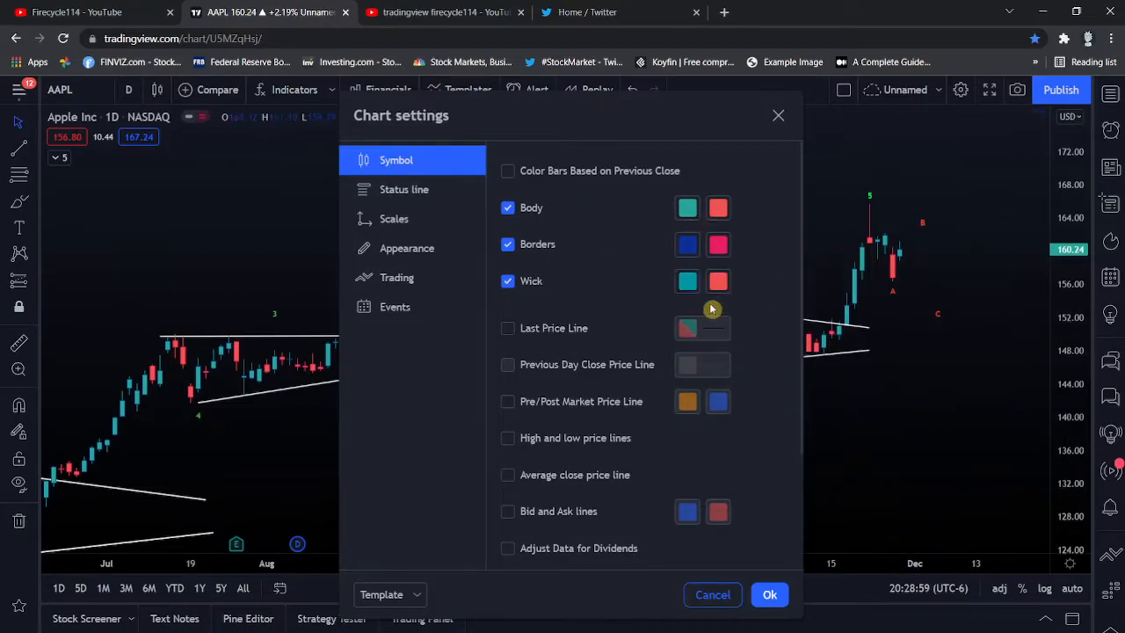
mouse_move(777, 278)
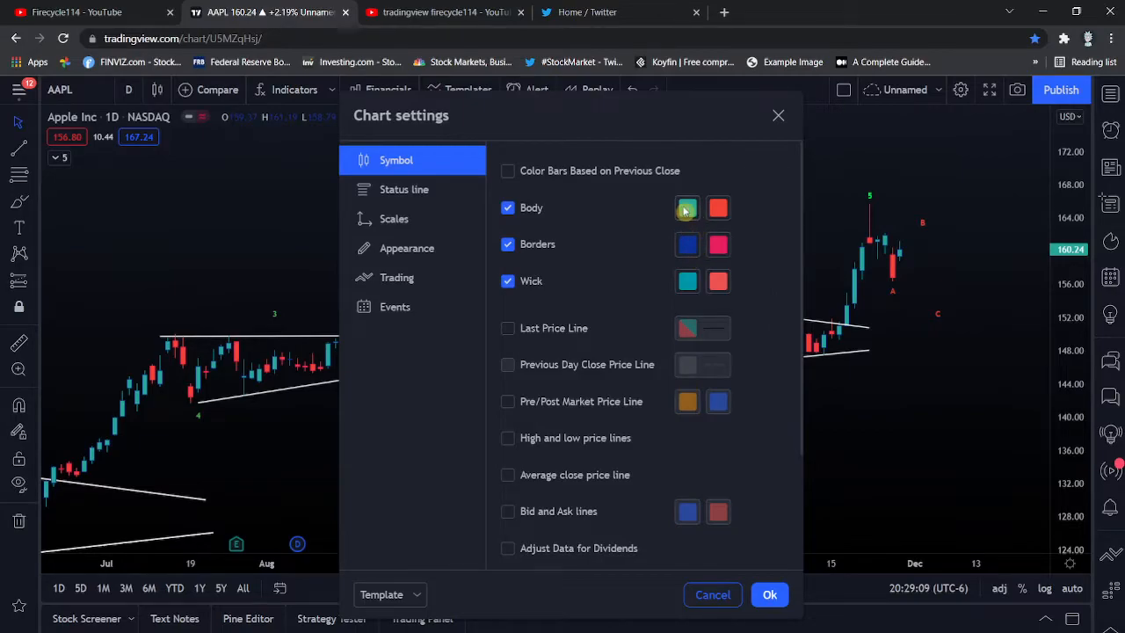
left_click(685, 208)
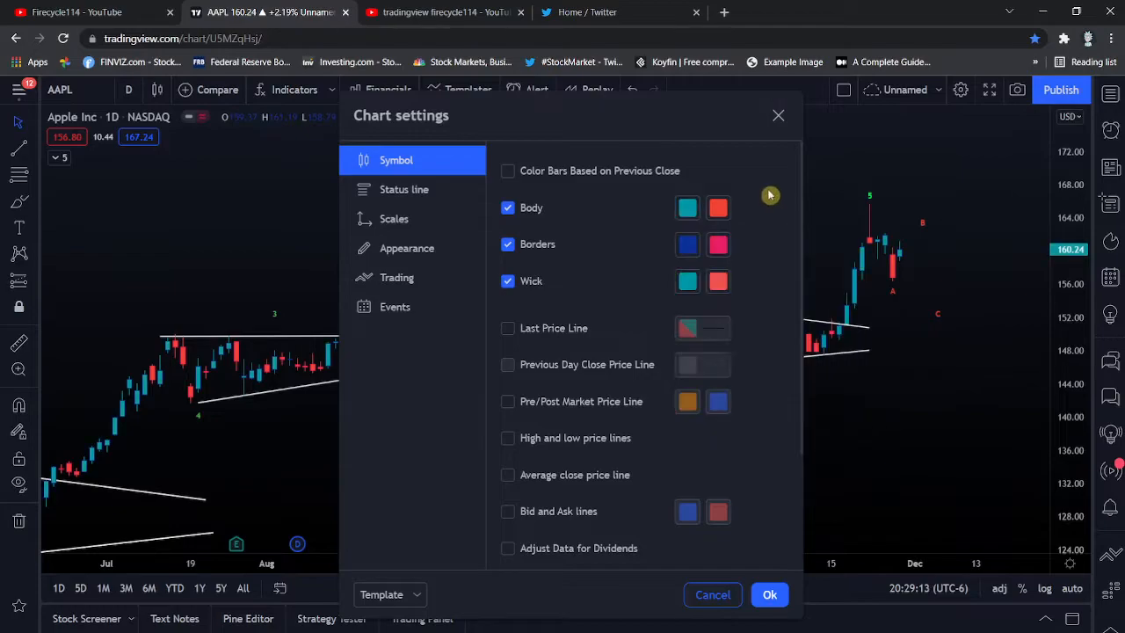
mouse_move(791, 332)
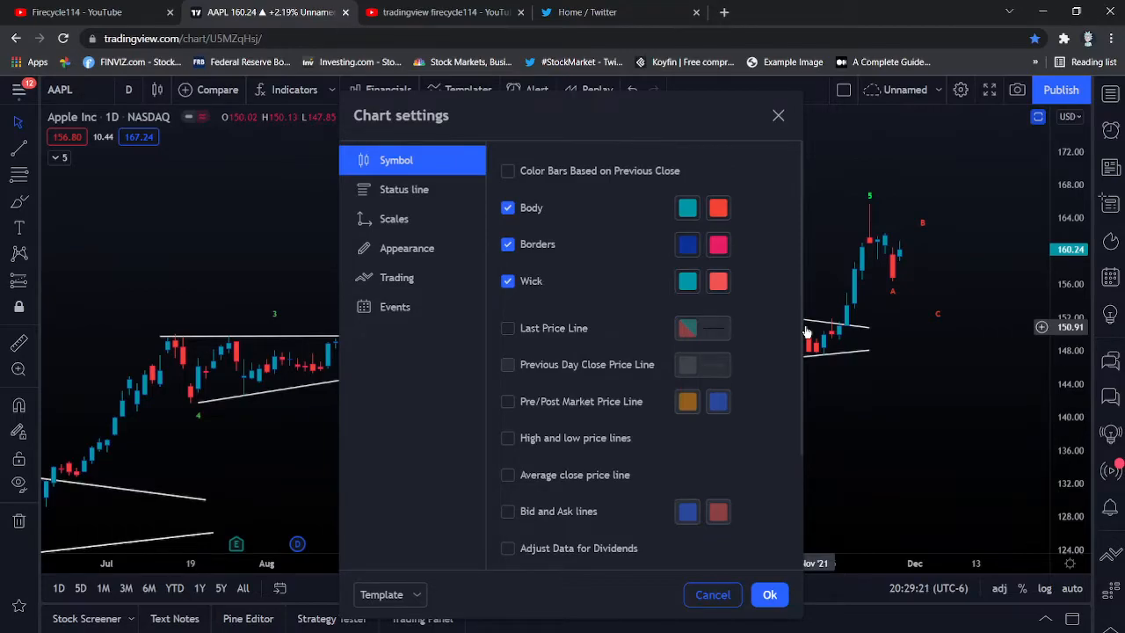
left_click(717, 281)
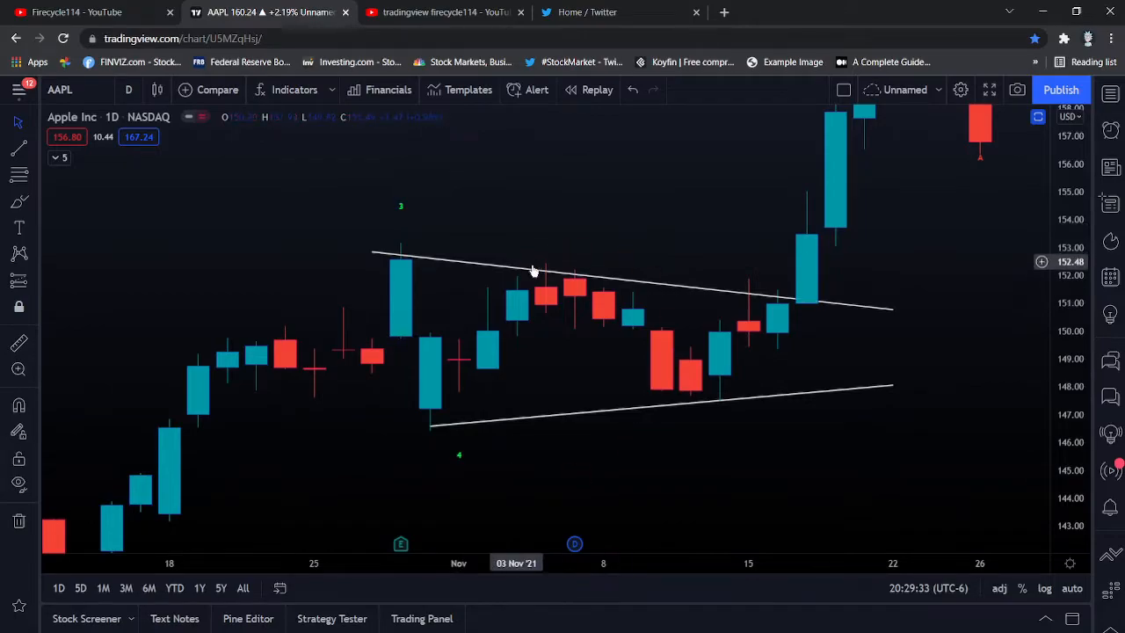
mouse_move(376, 263)
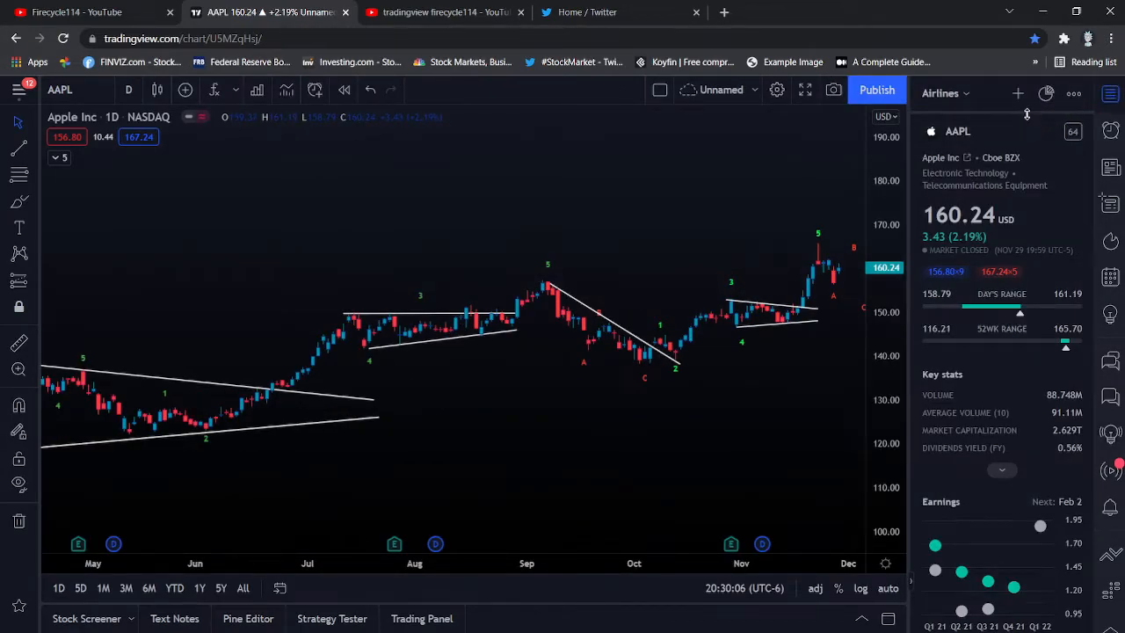
Dismiss the layout menu and collapse the right sidebar so the chart fills the window.
left_click(967, 93)
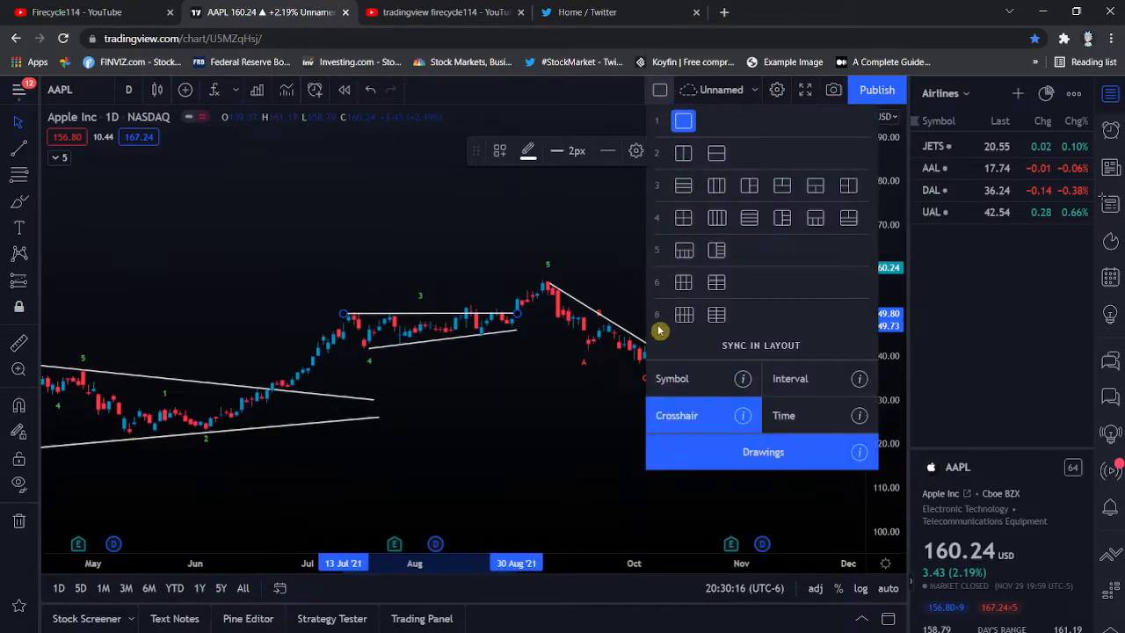
left_click(682, 218)
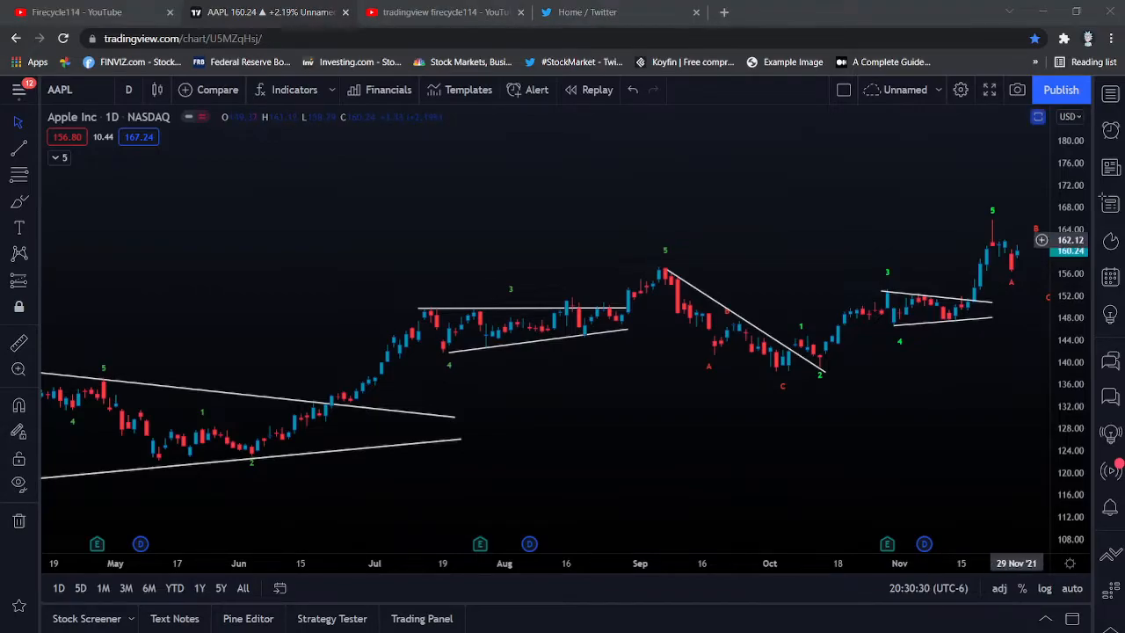
Switch to the YouTube tab showing the Firecycle114 channel's Videos page.
left_click(85, 11)
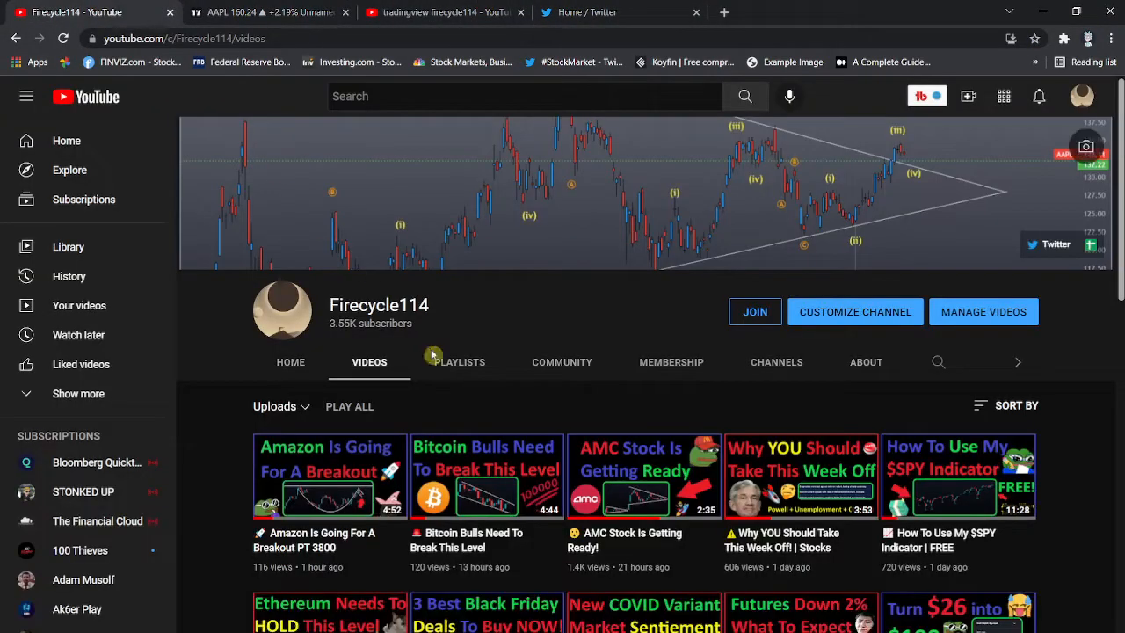
mouse_move(511, 367)
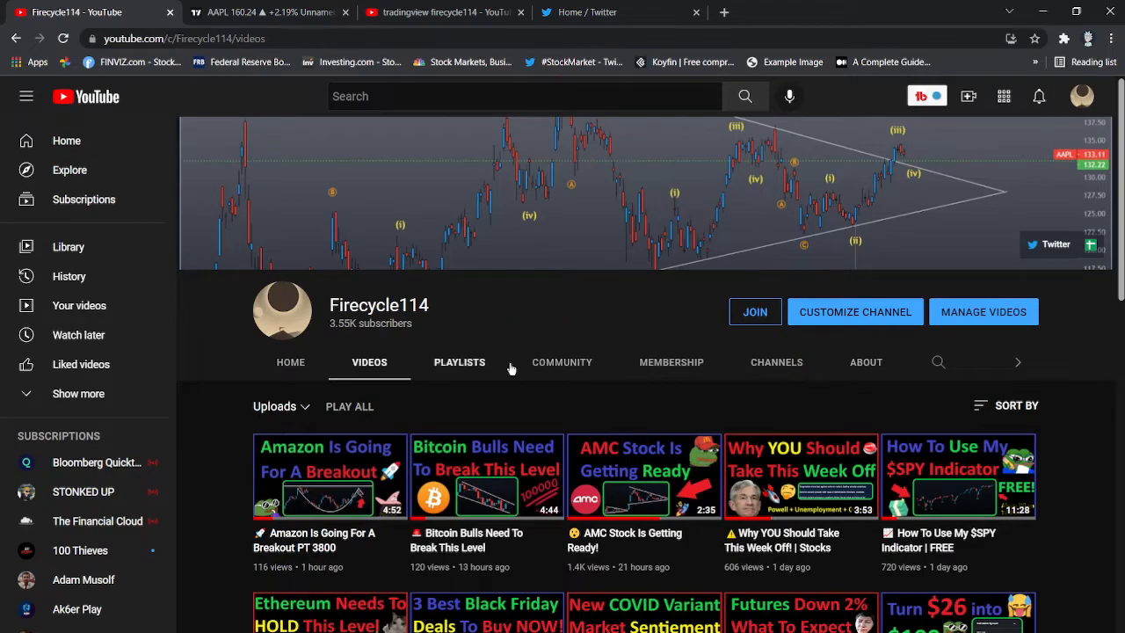
scroll("down", 3)
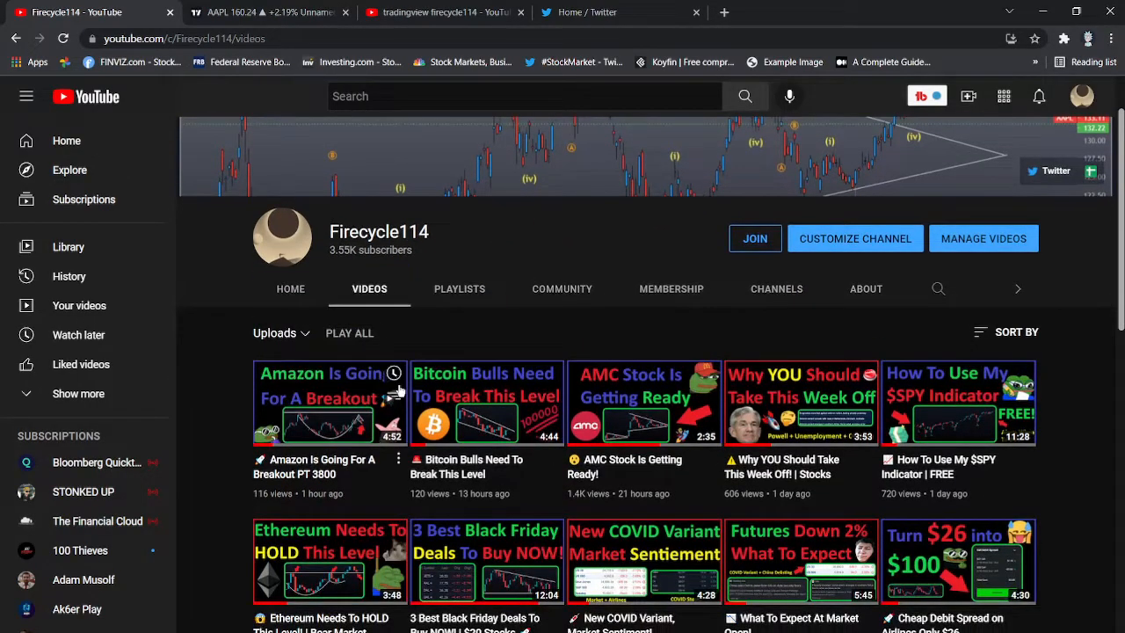